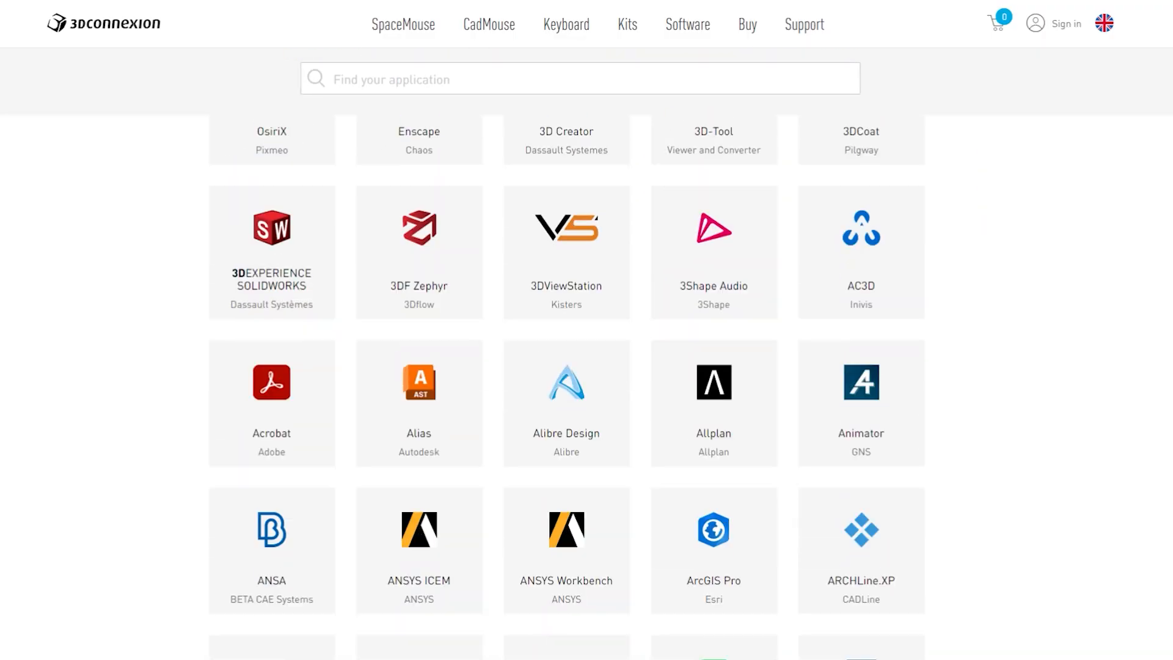
pyautogui.scroll(-3)
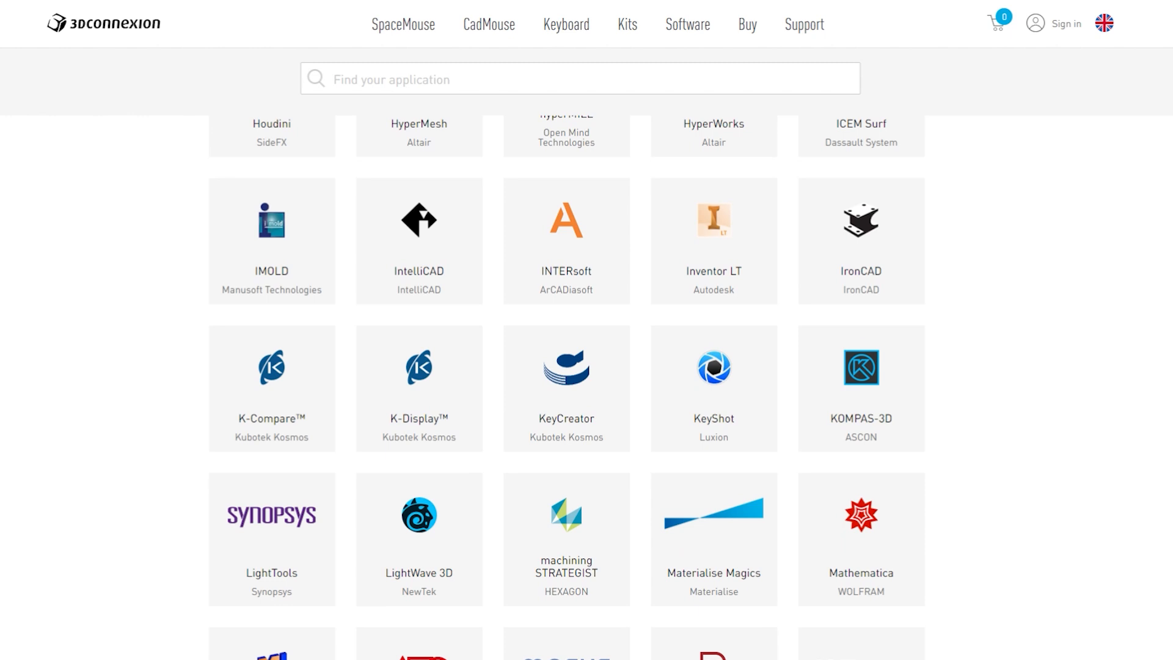